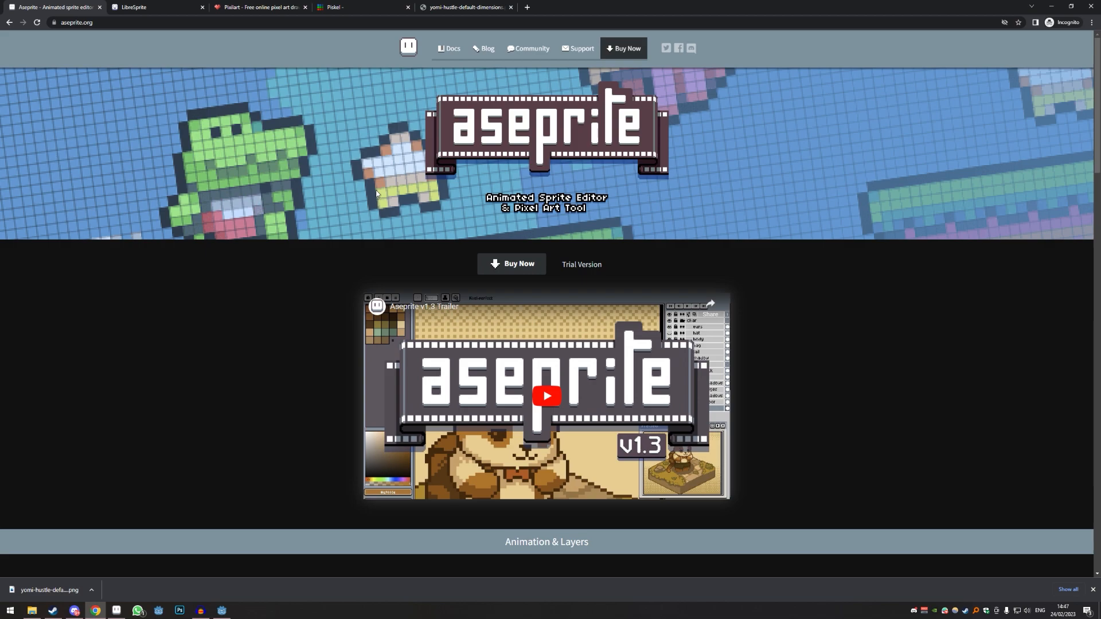
mouse_move(233, 326)
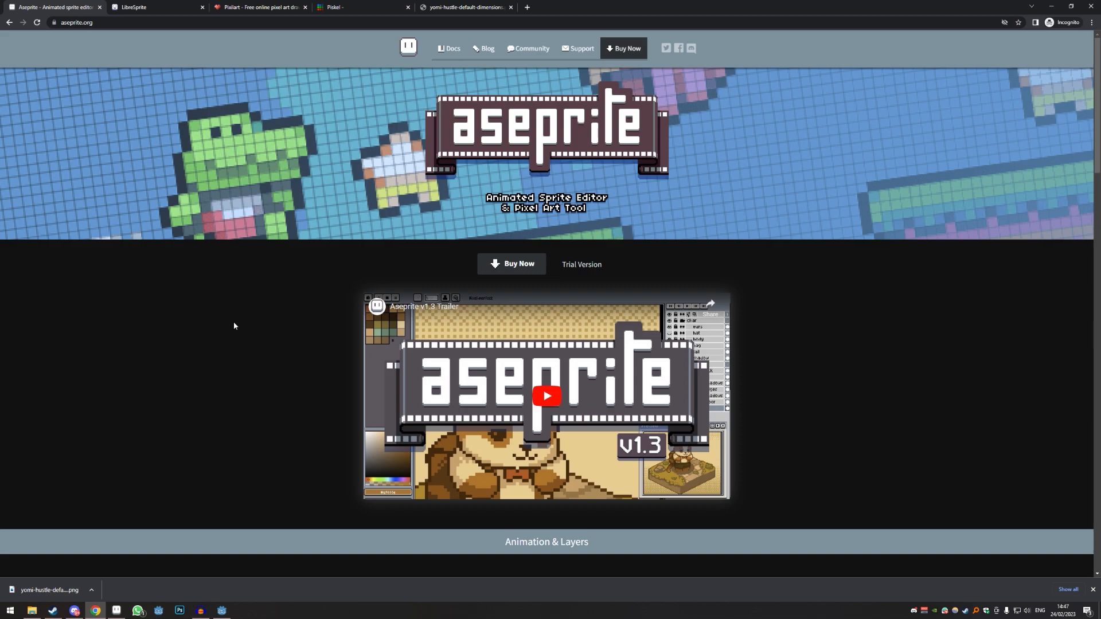
mouse_move(145, 419)
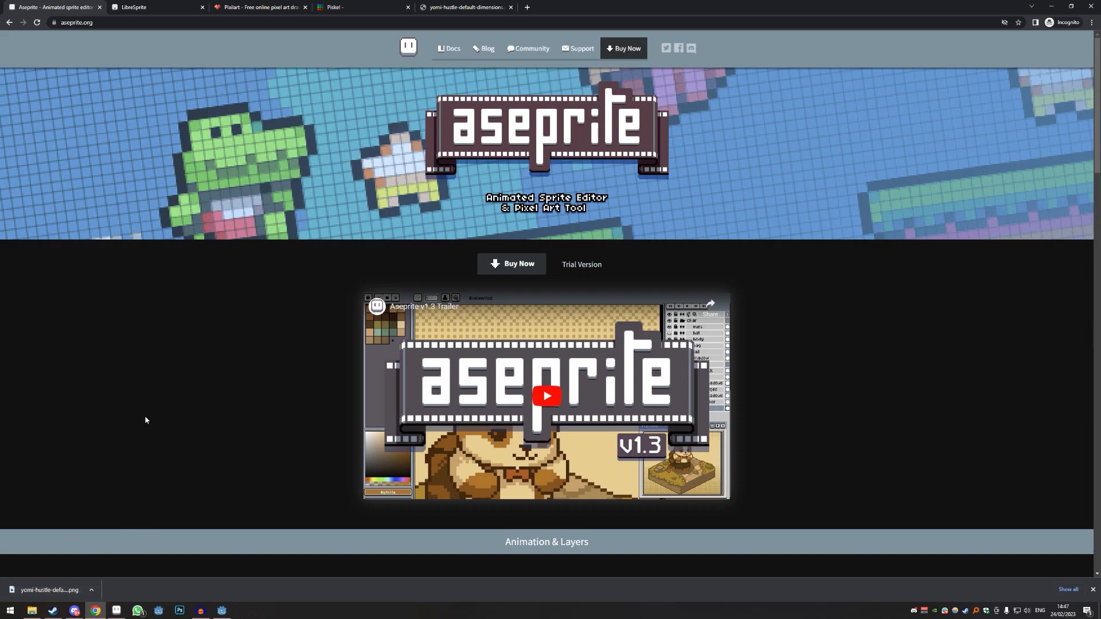
Browse aseprite.org down to the Animation & Layers features and back, then switch to LibreSprite.
scroll(down, 3)
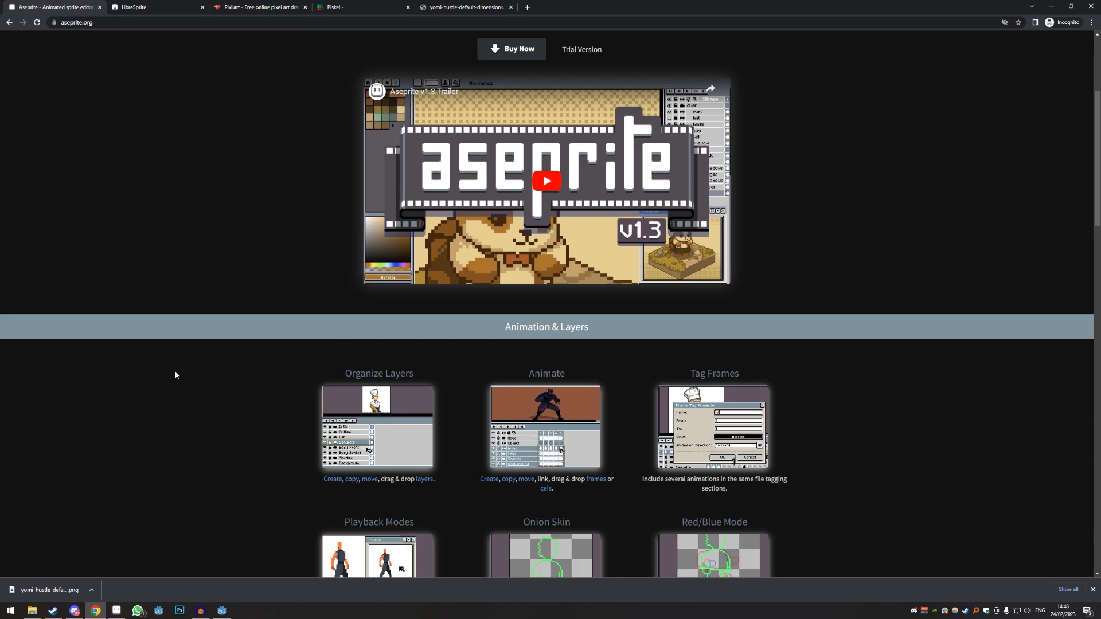
scroll(up, 3)
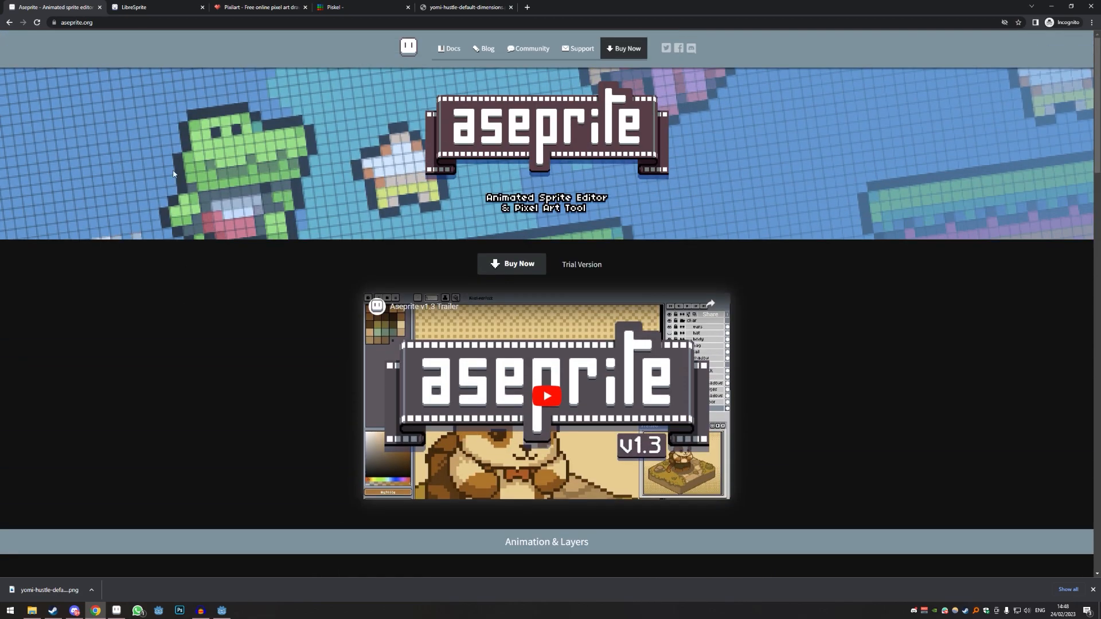
click(150, 7)
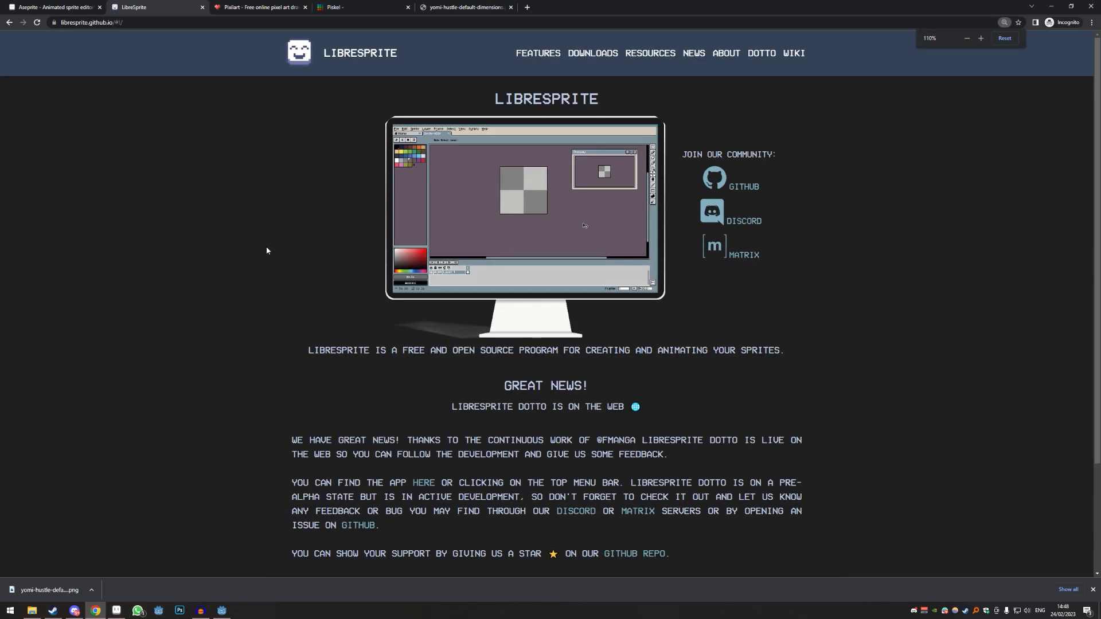
Reset zoom to 100%, browse the LibreSprite page, then pick dark red in Pixilart.
click(967, 38)
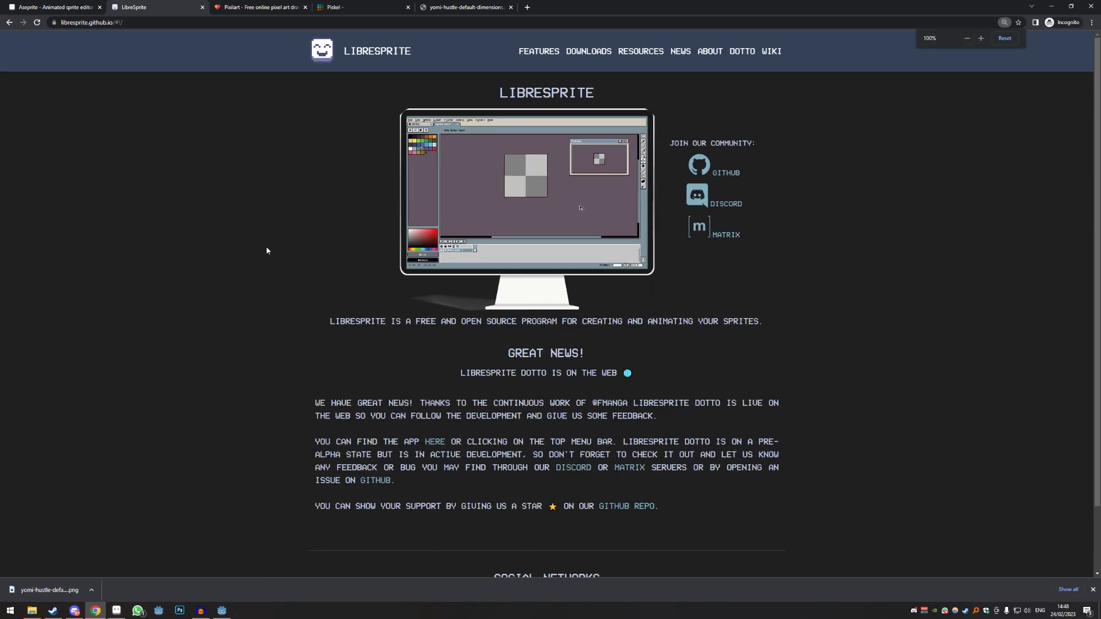
scroll(down, 3)
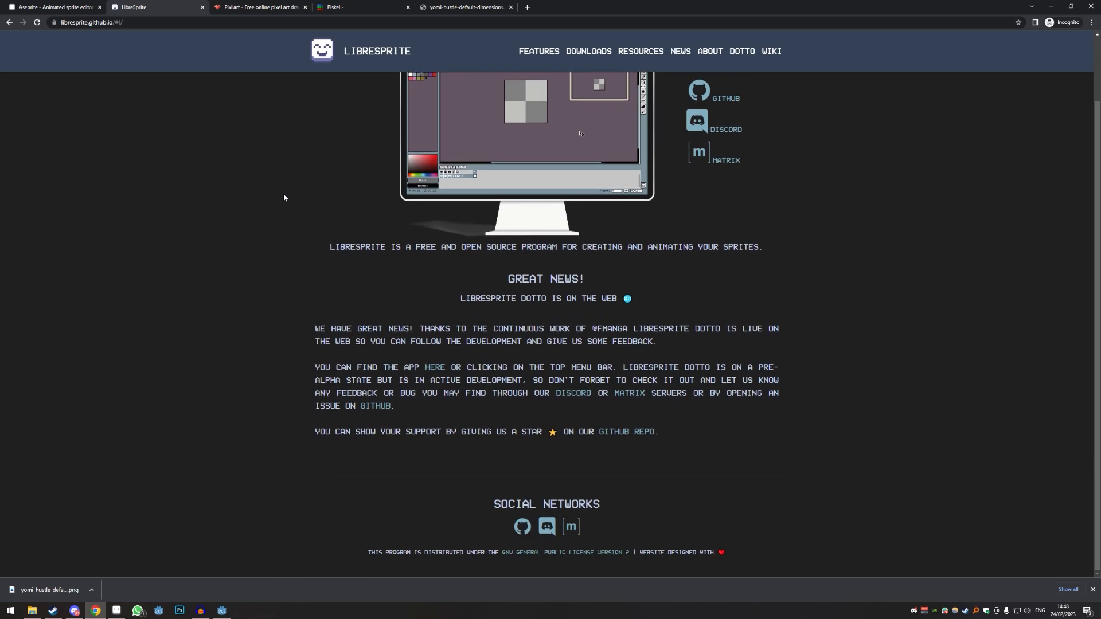
scroll(up, 3)
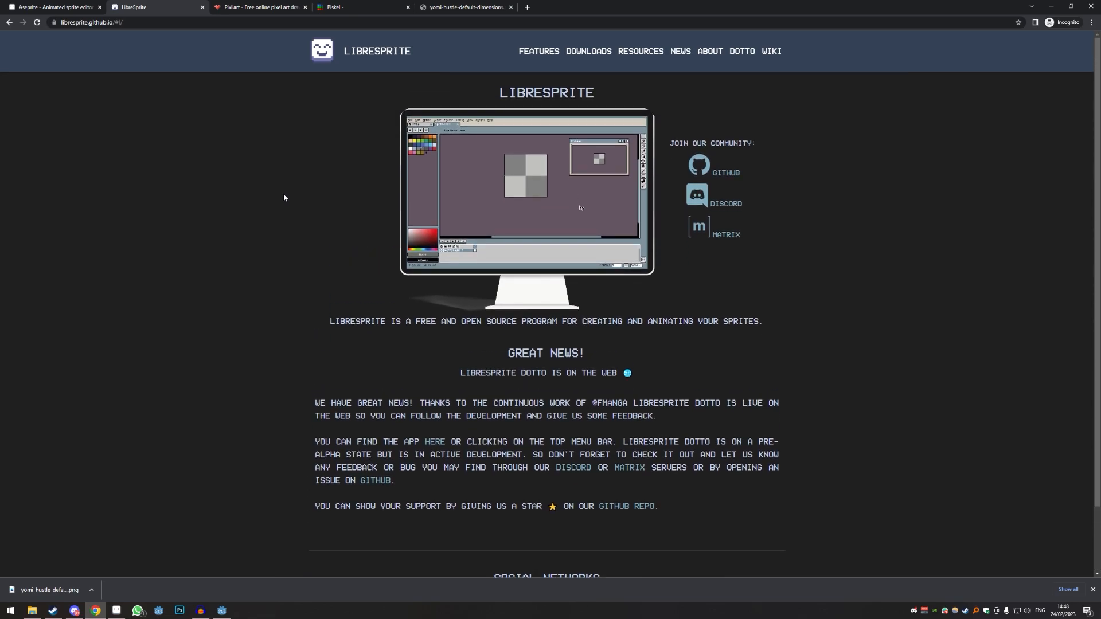
mouse_move(107, 61)
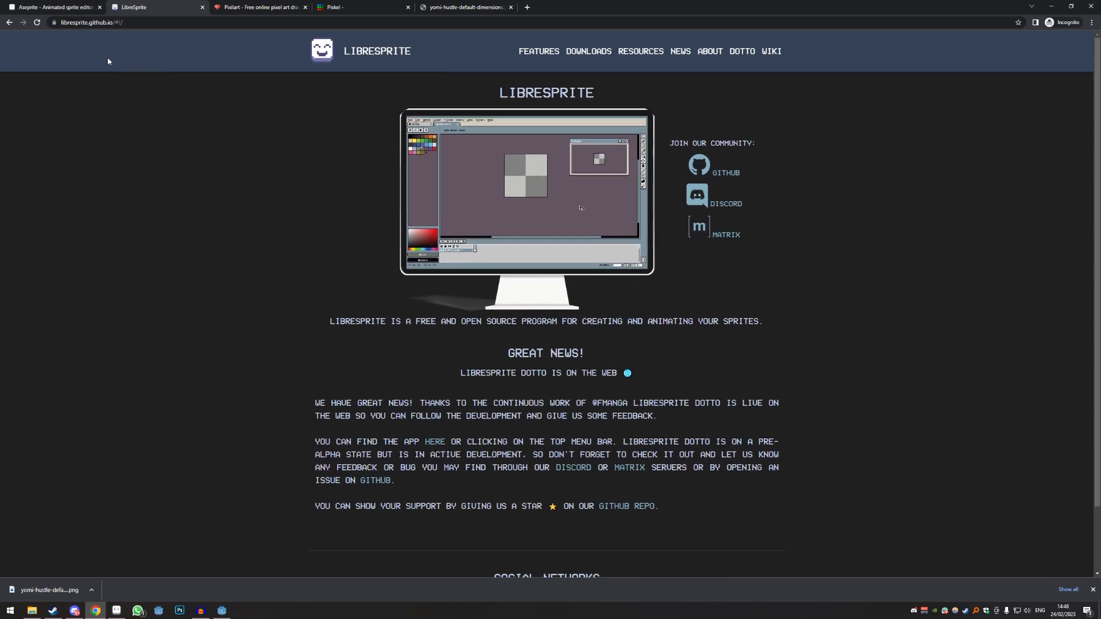
mouse_move(256, 7)
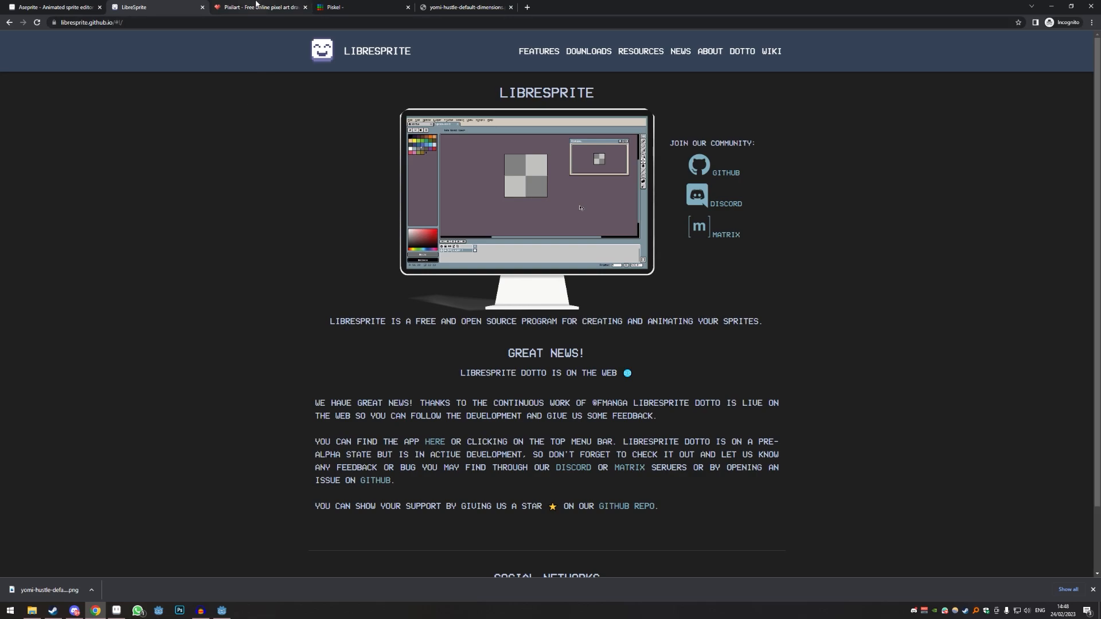
click(260, 7)
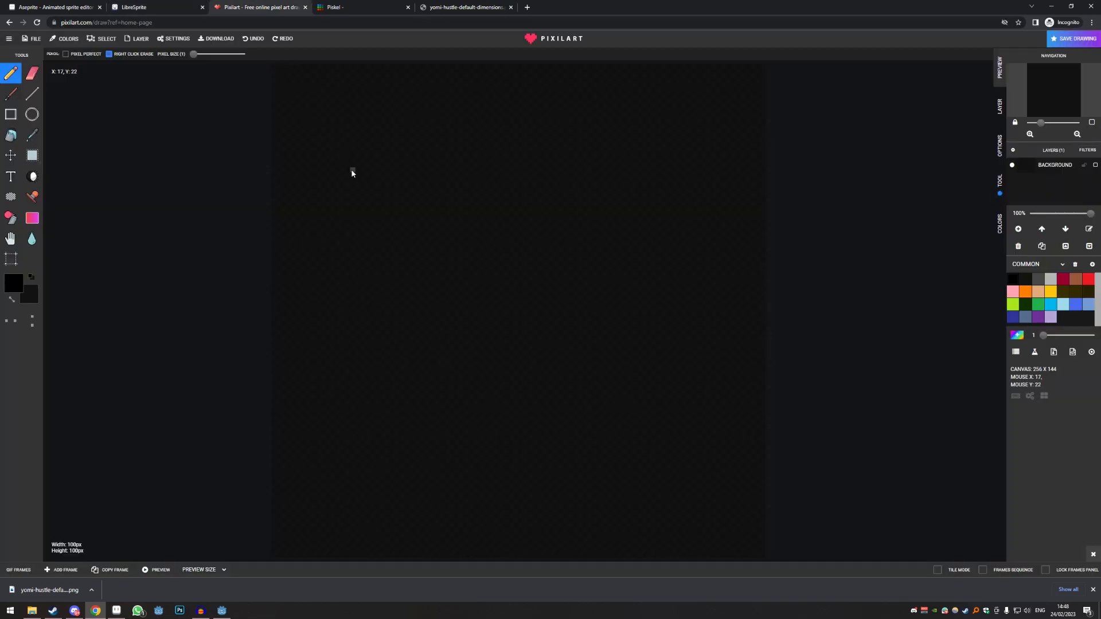
click(1061, 278)
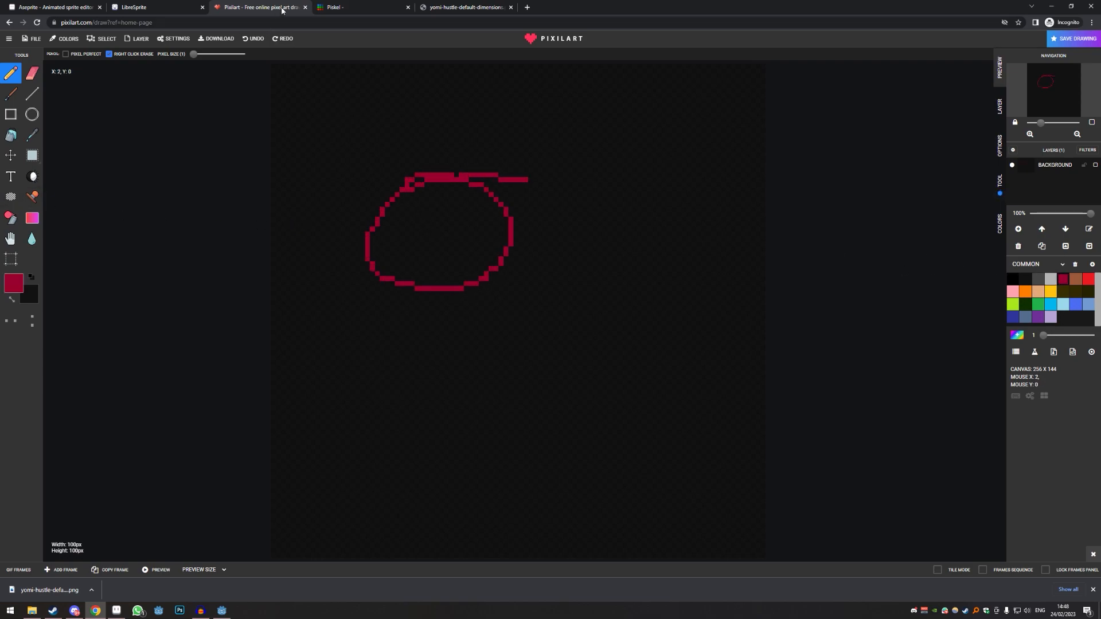
Switch to the Piskel editor tab with its blank new sprite canvas.
click(360, 7)
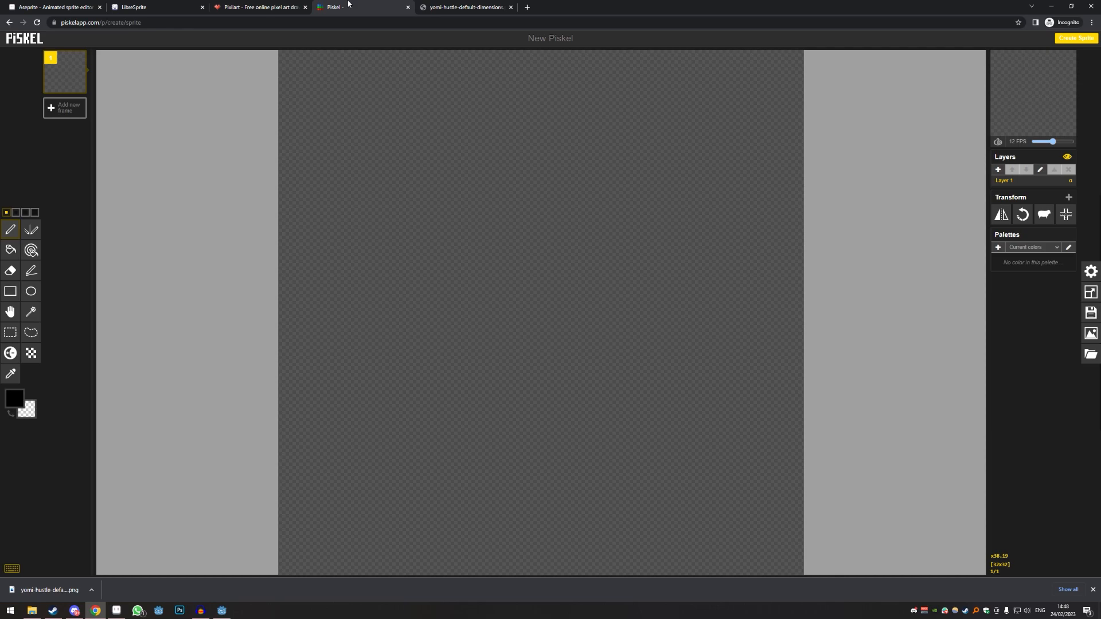
mouse_move(549, 271)
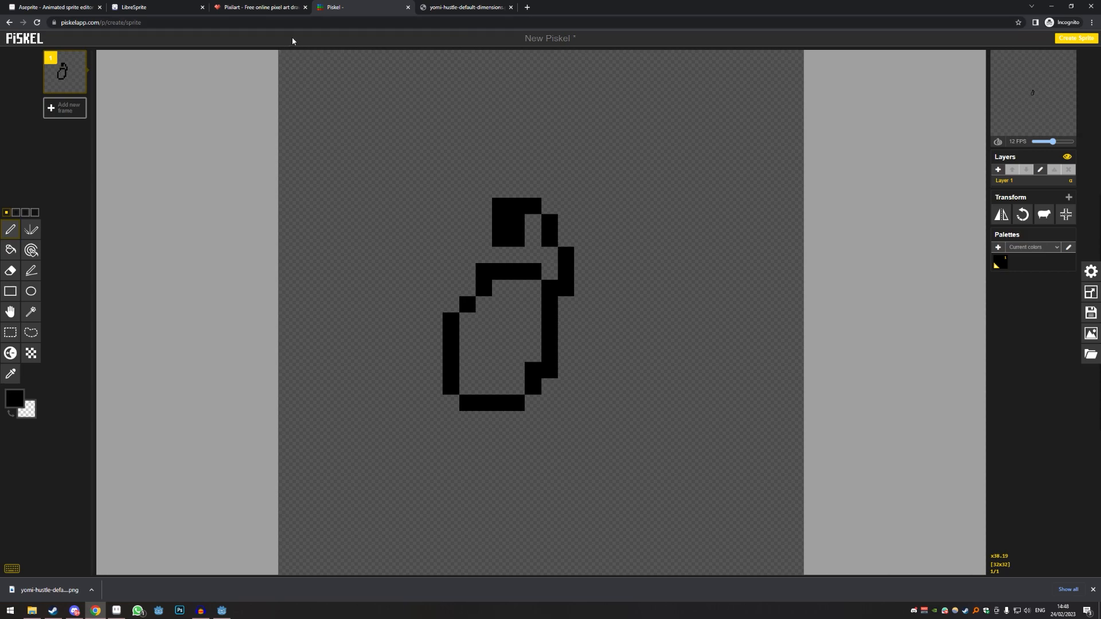
mouse_move(287, 188)
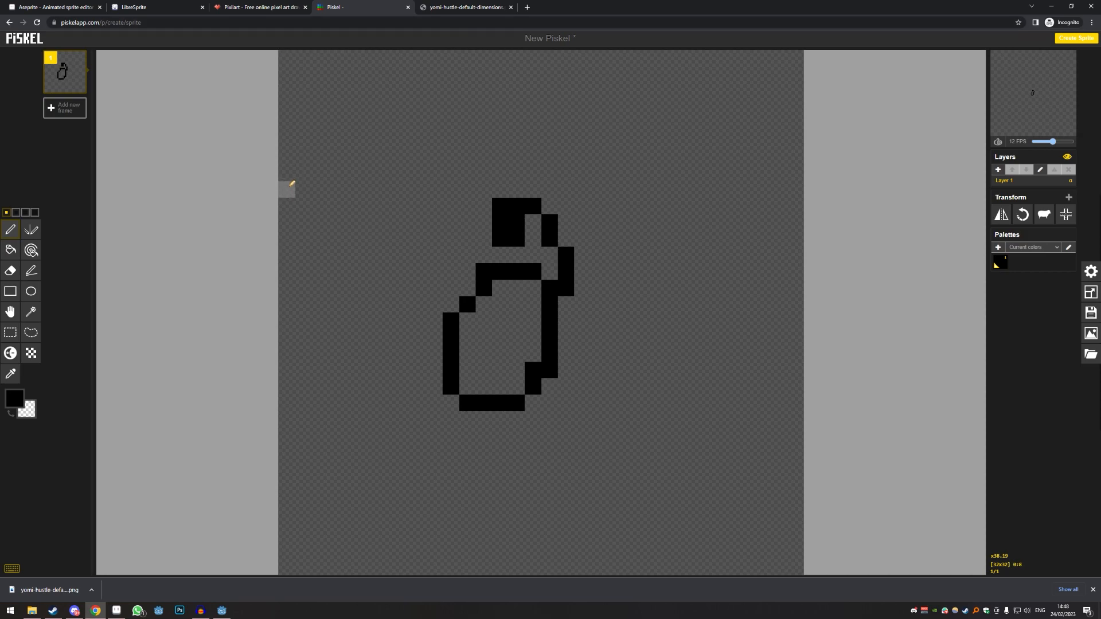